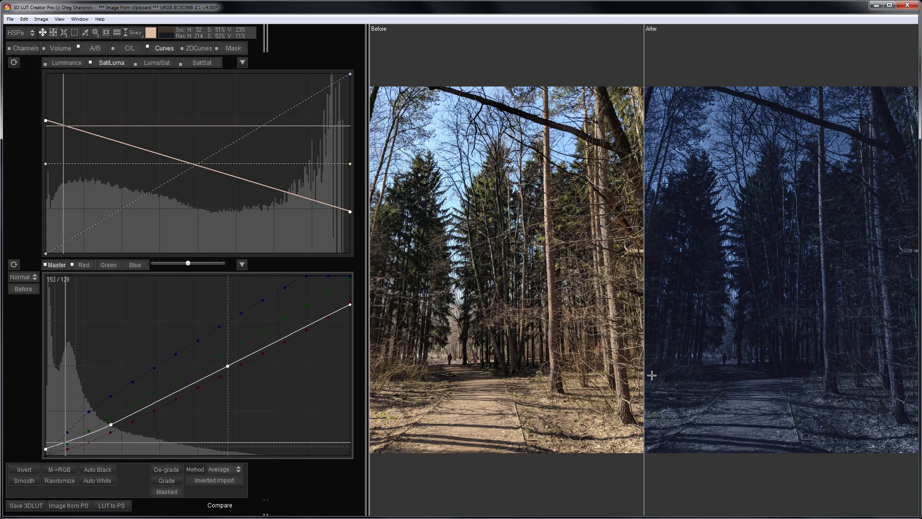
# Search Google Images for 'night wood' and scroll through the results.
pyautogui.click(94, 48)
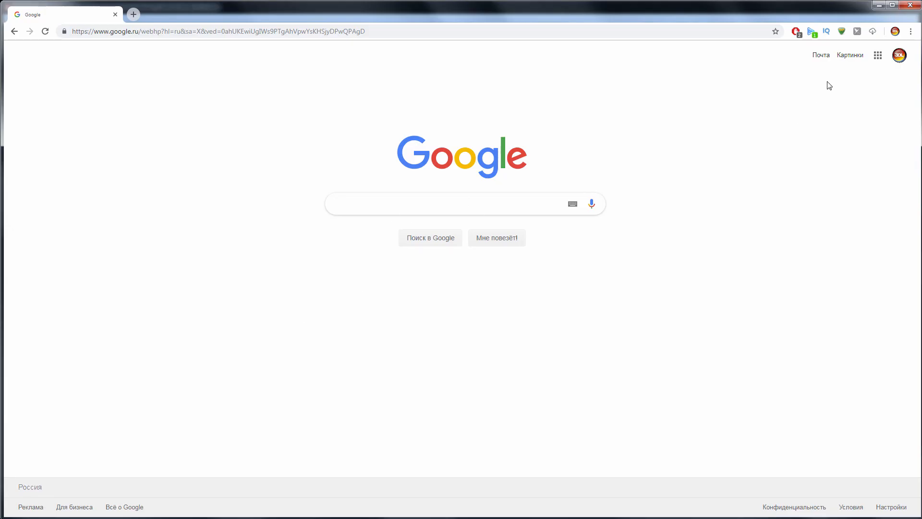
pyautogui.write('night w')
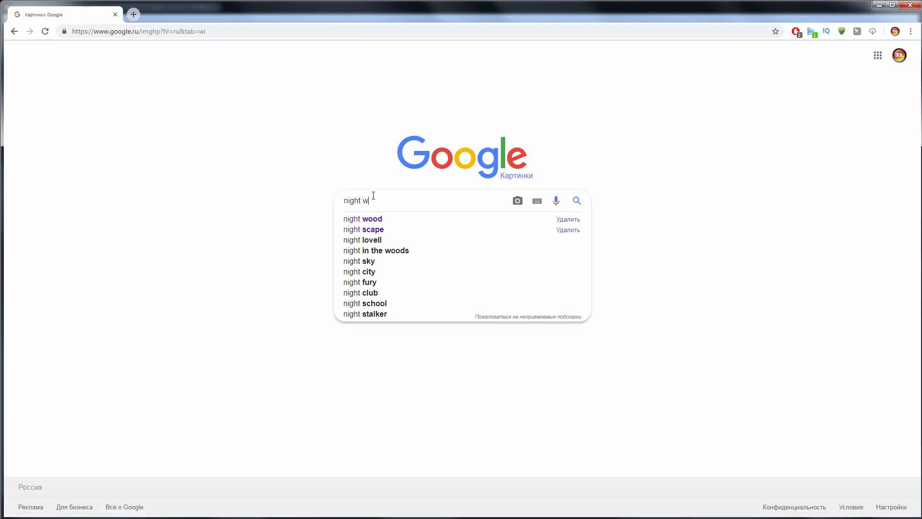
pyautogui.click(363, 218)
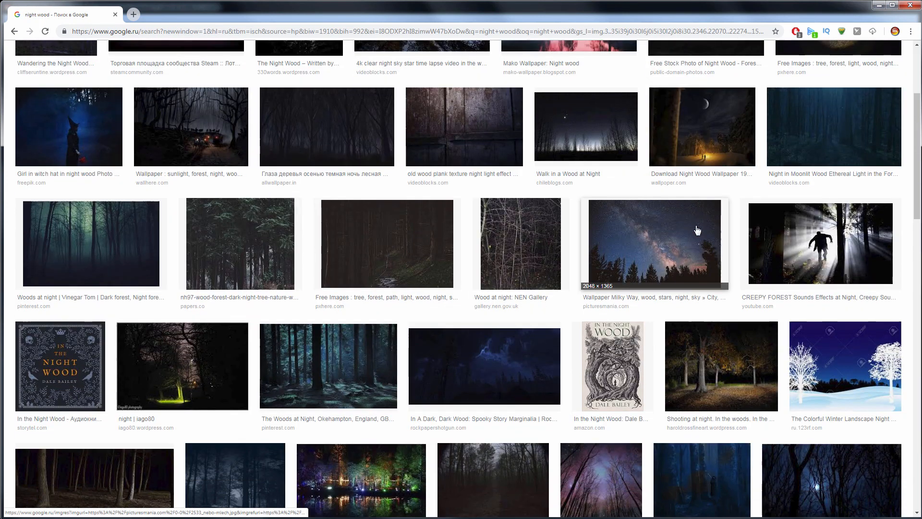
pyautogui.scroll(-3)
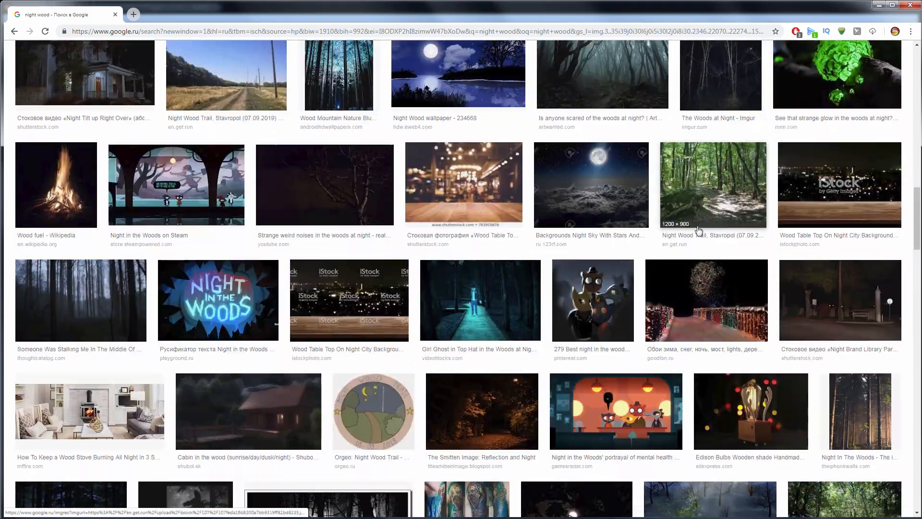
pyautogui.scroll(-3)
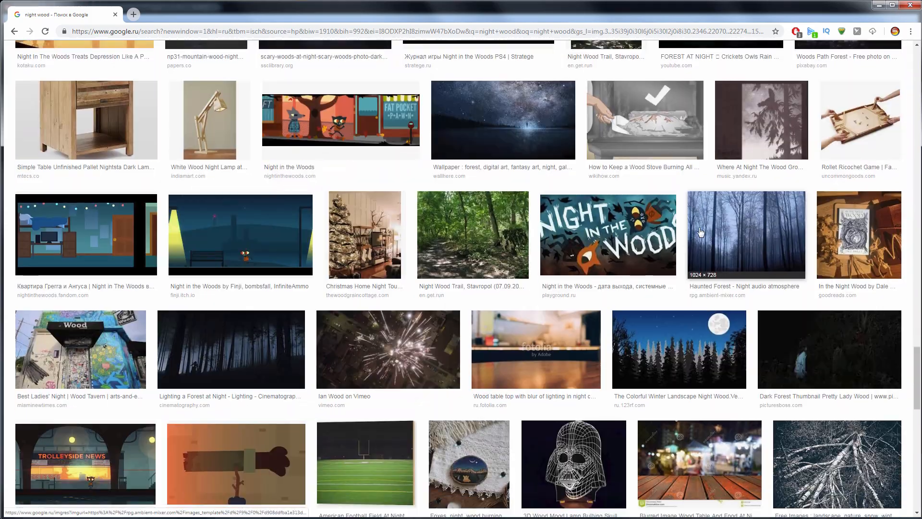
# Enlarge the misty Haunted Forest image and copy it for use as the reference.
pyautogui.click(744, 233)
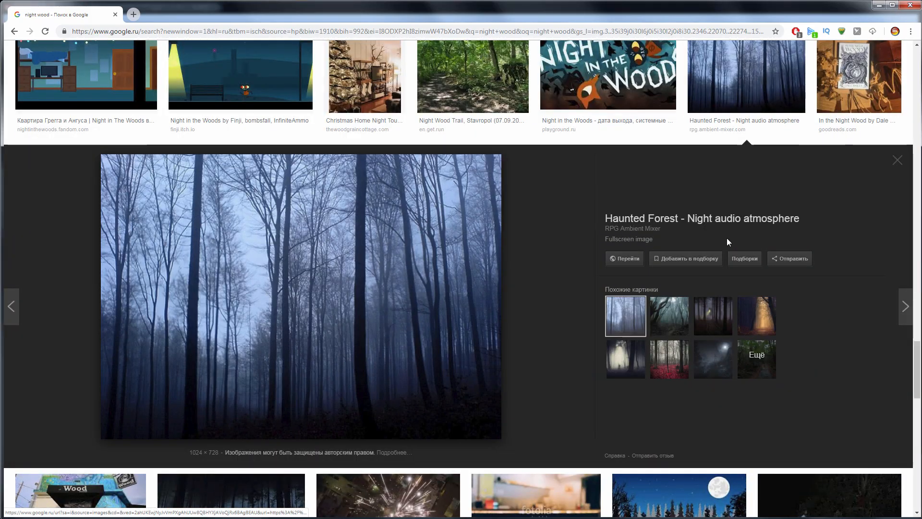
pyautogui.rightClick(335, 270)
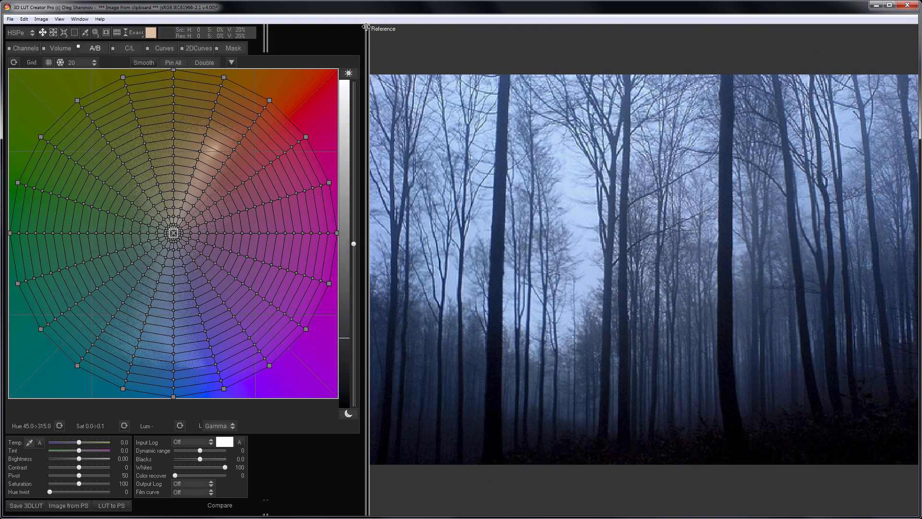
pyautogui.moveTo(398, 39)
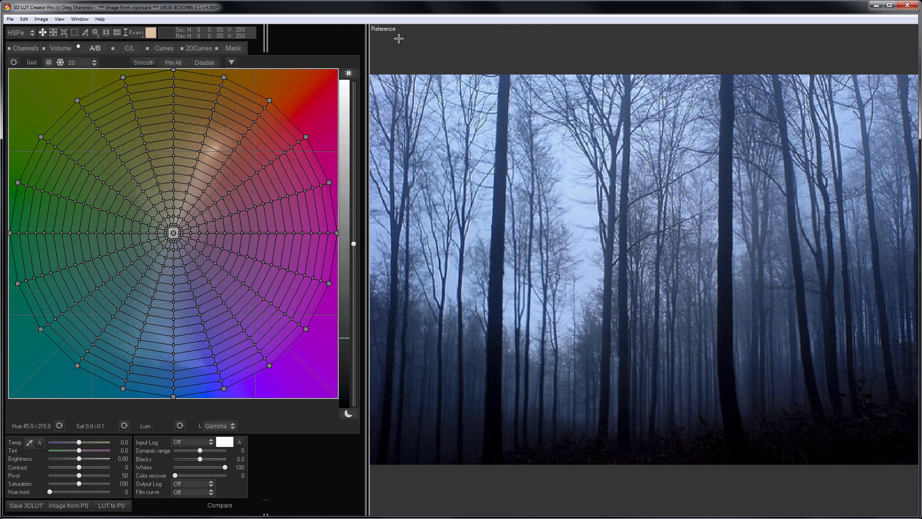
# Switch the preview to show the blue forest reference beside the photo being graded.
pyautogui.click(219, 505)
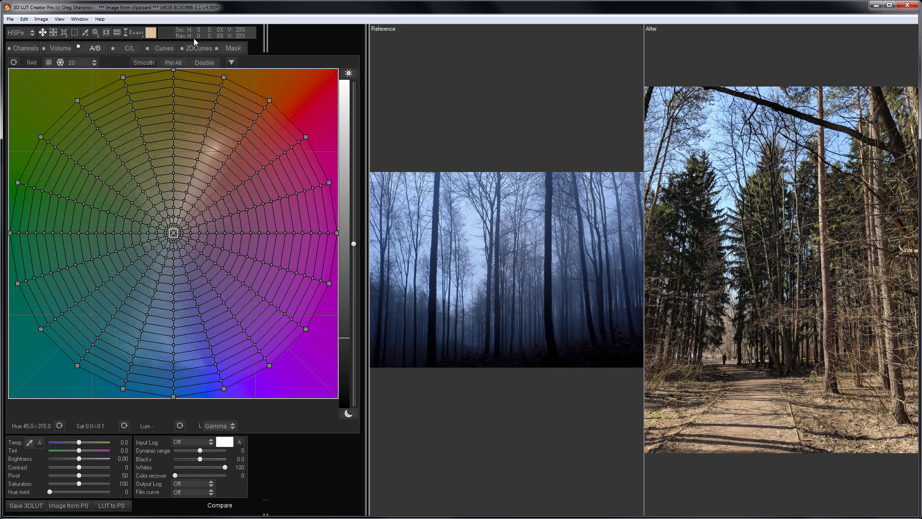
# In Curves, grade the photo to the reference using the Average matching method.
pyautogui.click(163, 48)
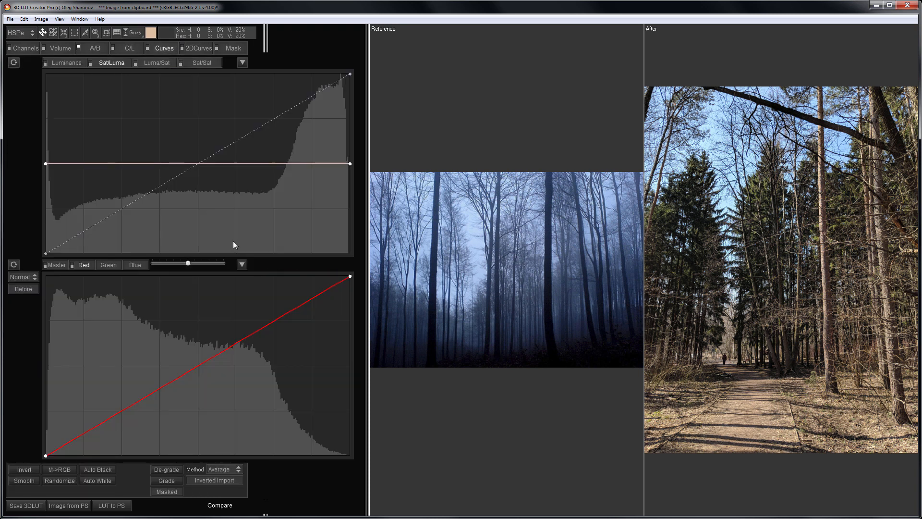
pyautogui.click(223, 468)
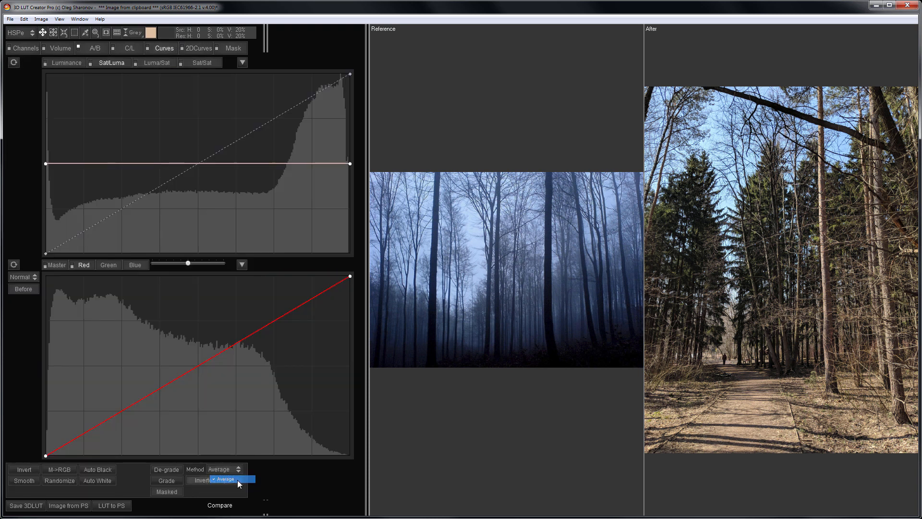
pyautogui.click(238, 483)
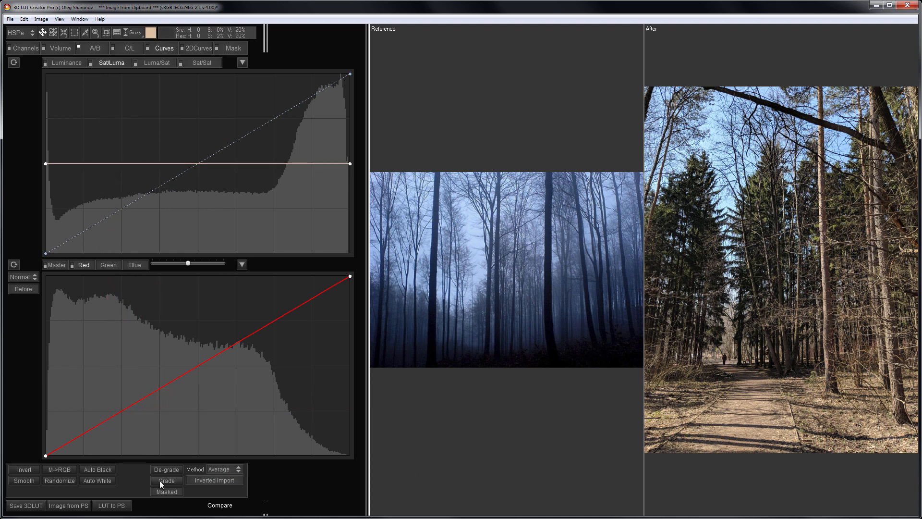
pyautogui.click(167, 480)
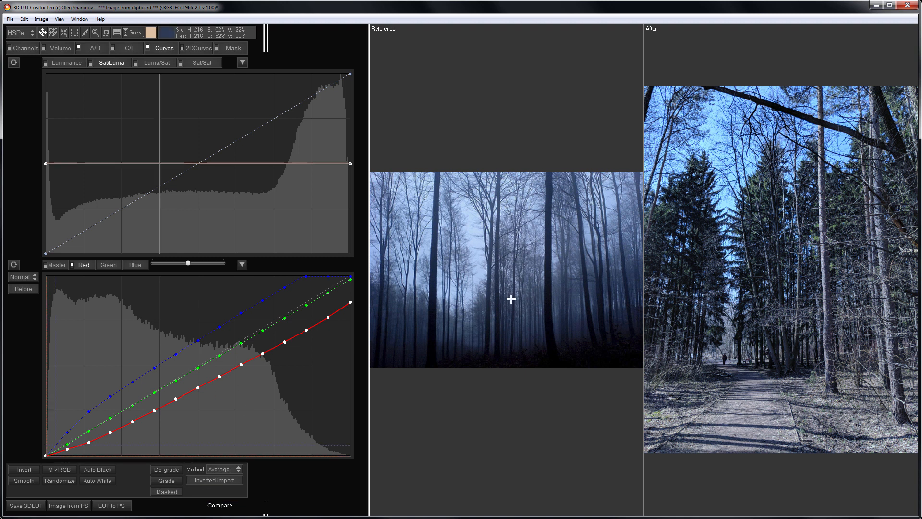
pyautogui.moveTo(467, 280)
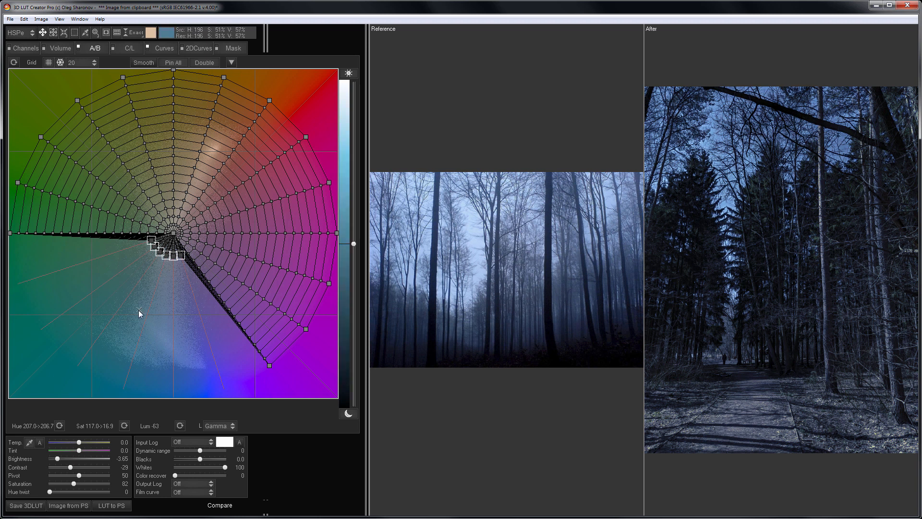
# Return to the Curves adjustments after darkening and shifting the forest tones toward blue.
pyautogui.click(164, 48)
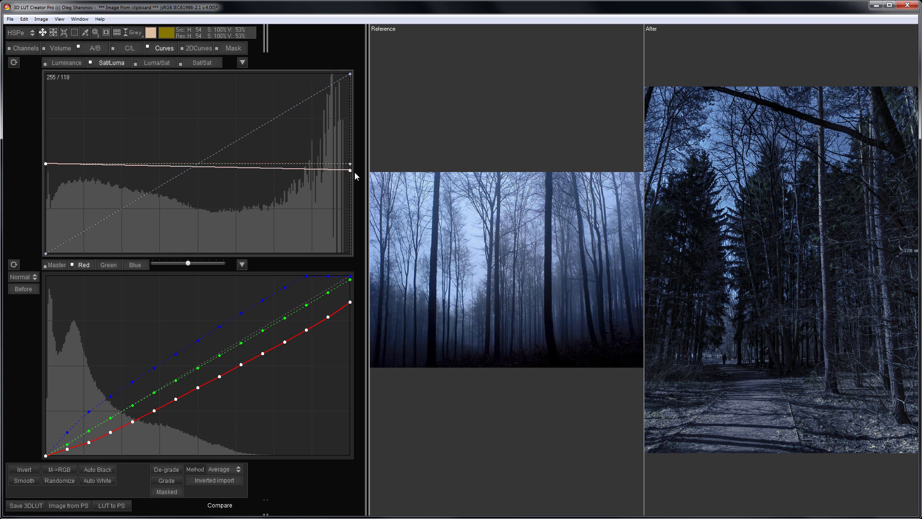
# On the Sat/Luma curve, raise shadow saturation and cut highlight saturation, then show Before/After.
pyautogui.moveTo(349, 164); pyautogui.dragTo(349, 212)
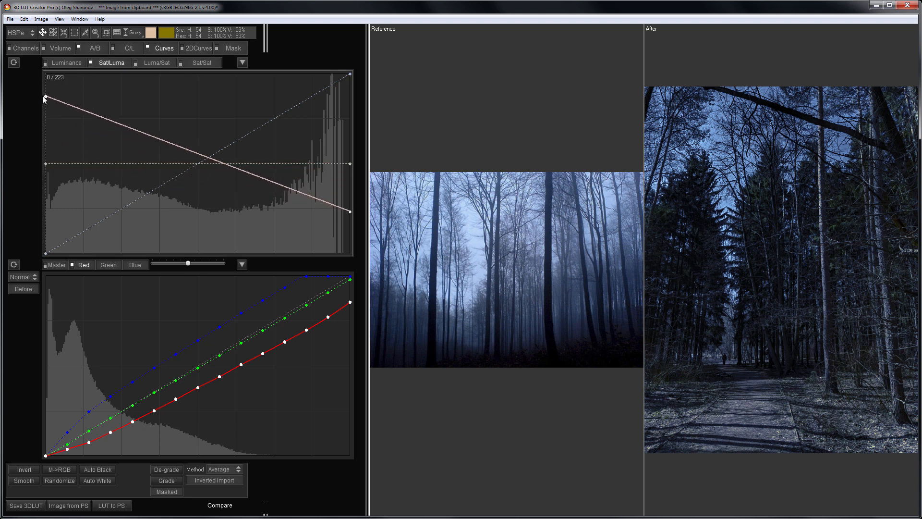
pyautogui.moveTo(47, 97); pyautogui.dragTo(46, 121)
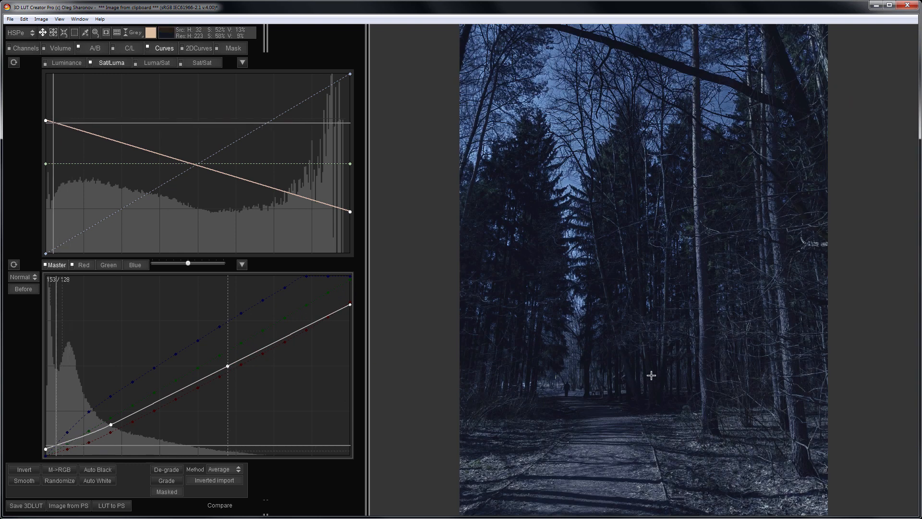
pyautogui.click(220, 505)
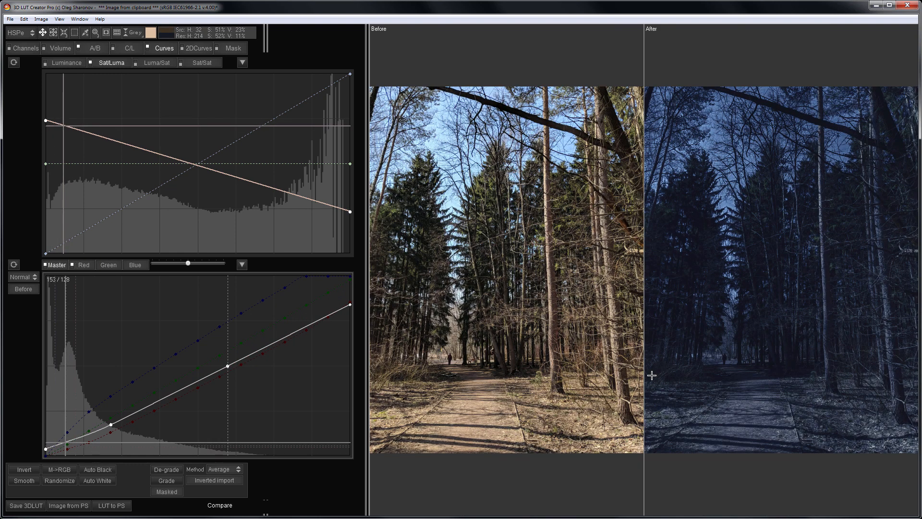